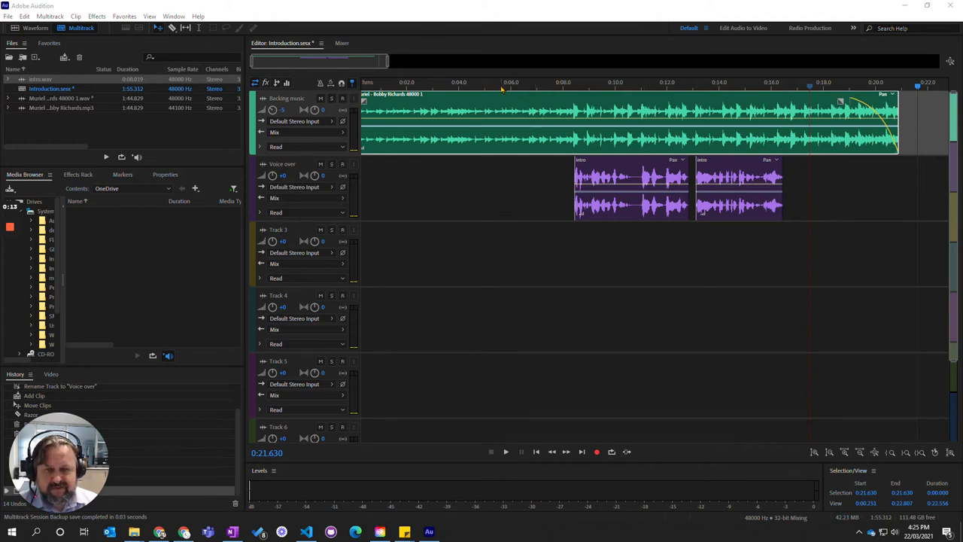
Preview the session briefly by playing and then stopping playback
click(506, 451)
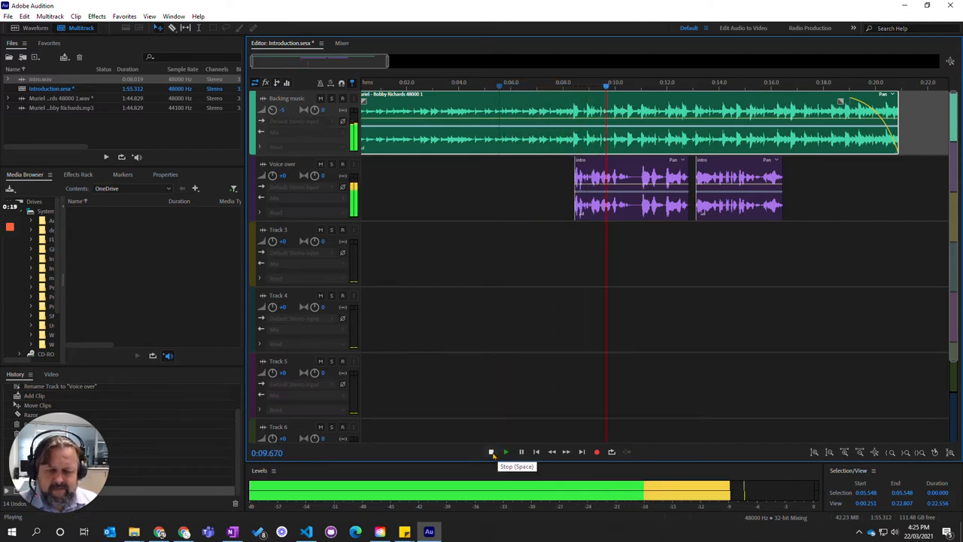
click(490, 451)
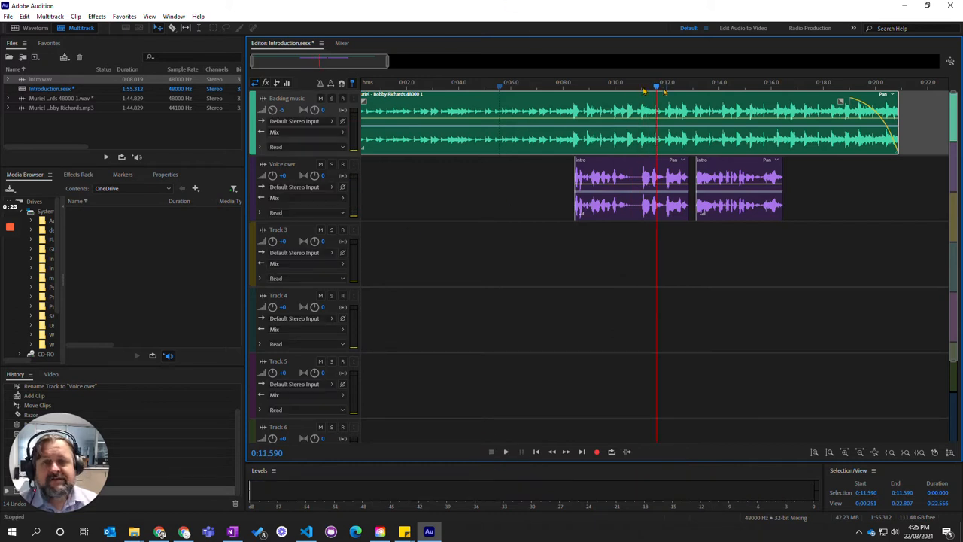
mouse_move(645, 116)
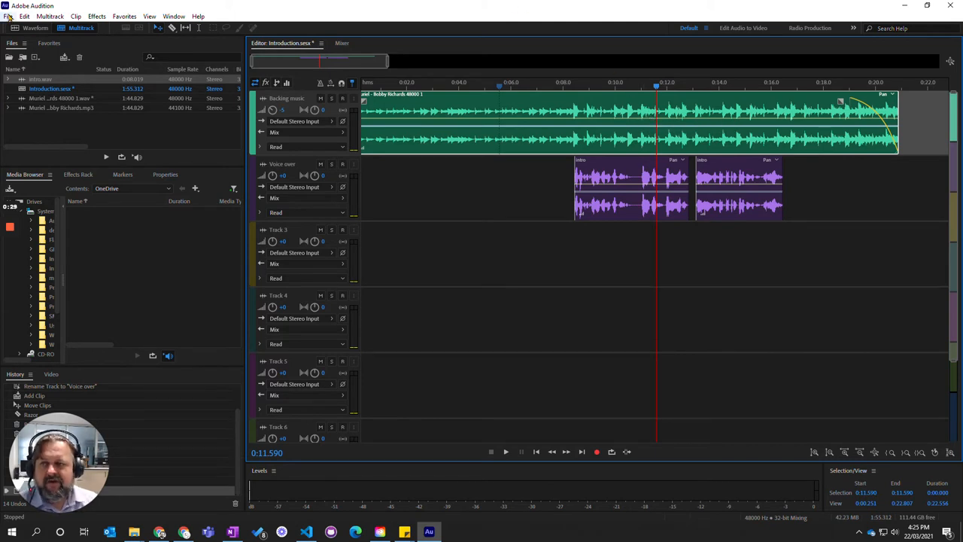
Start a Multitrack Mixdown export of the entire session from the File menu
click(7, 15)
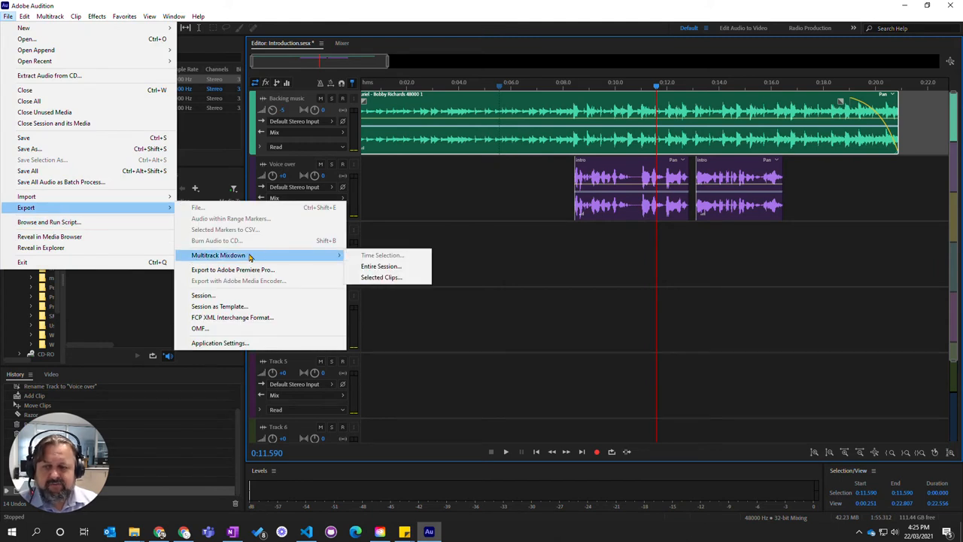
mouse_move(381, 266)
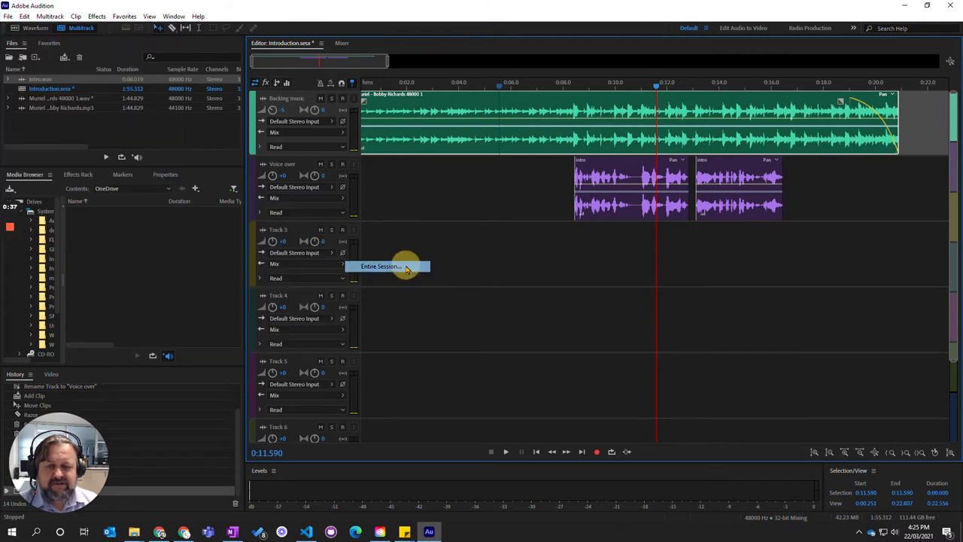
click(379, 266)
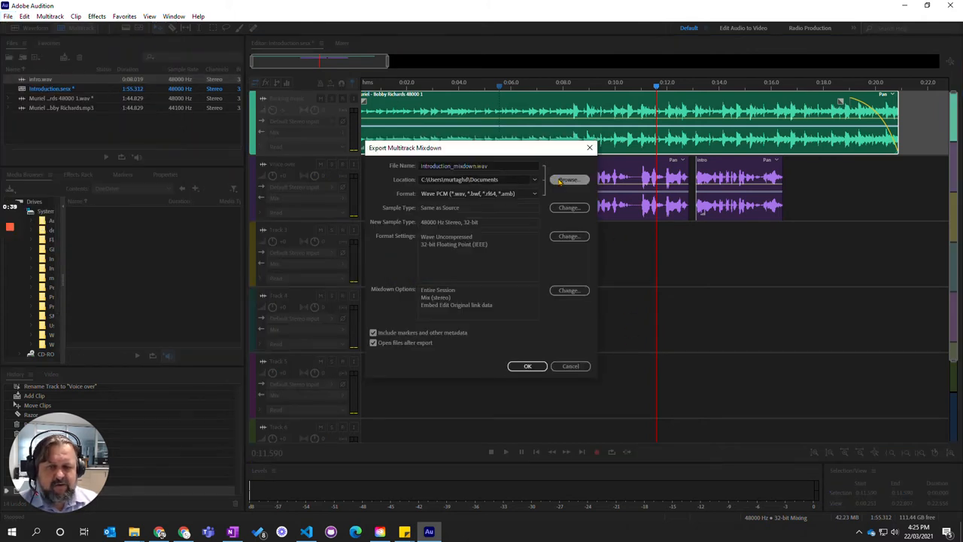
Save the WAV mixdown into OneDrive > Subjects > 10 Humanities and run the export
click(569, 179)
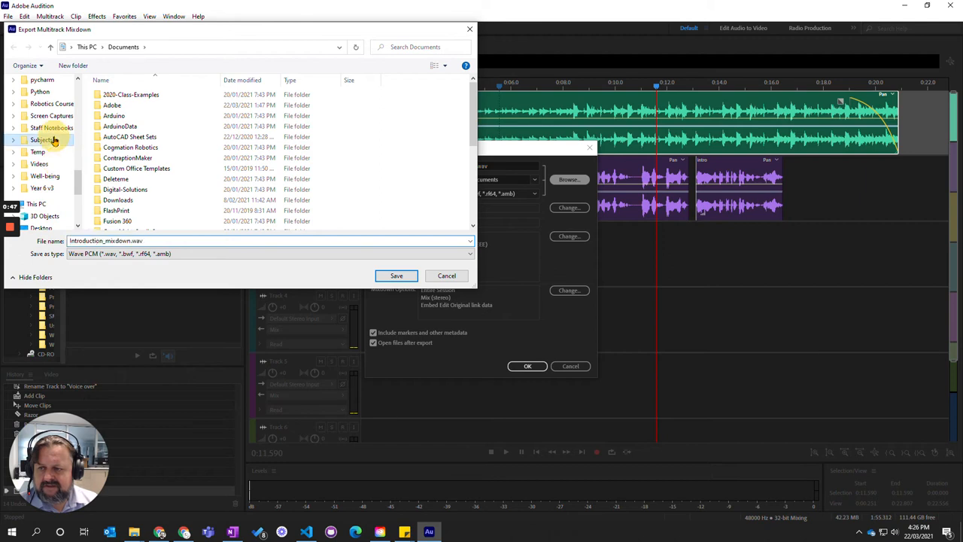
double_click(43, 140)
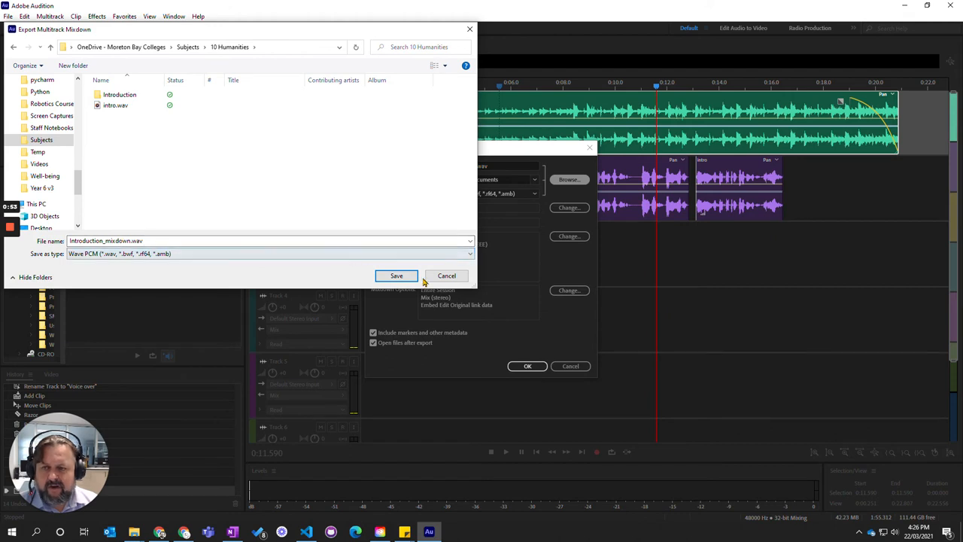
click(396, 275)
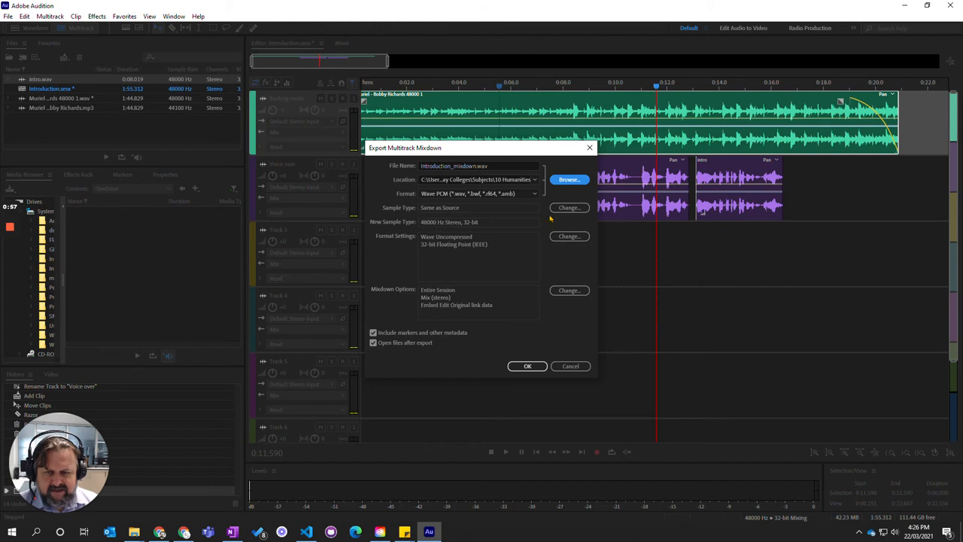
mouse_move(469, 379)
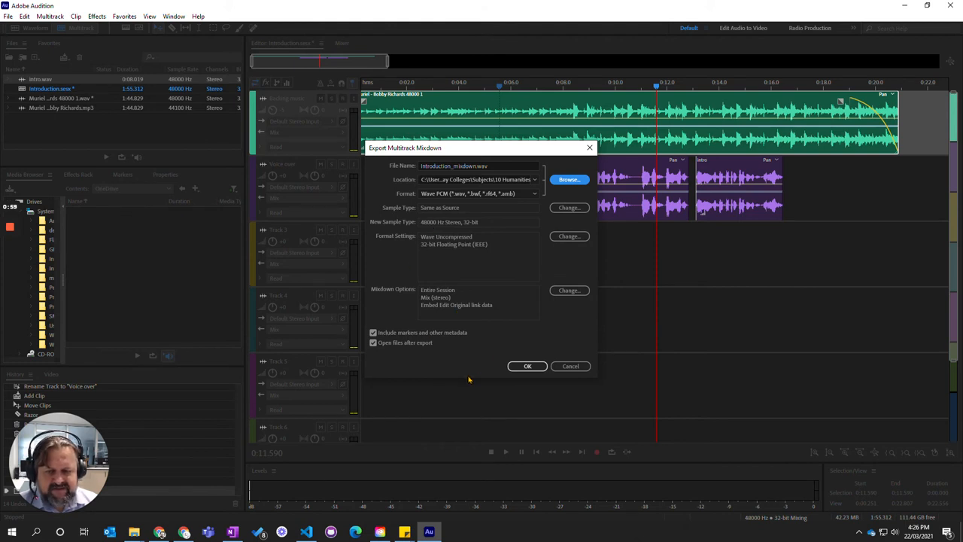
click(527, 365)
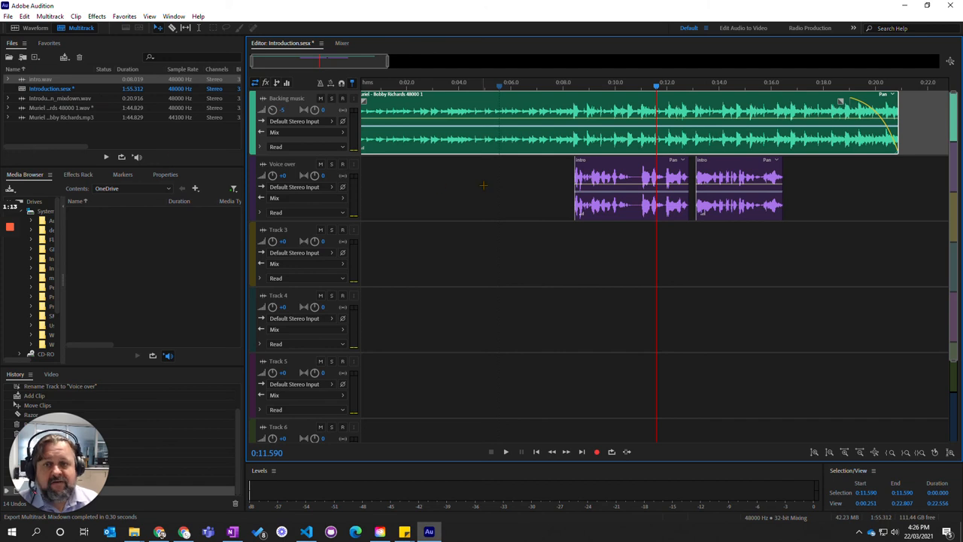
mouse_move(487, 187)
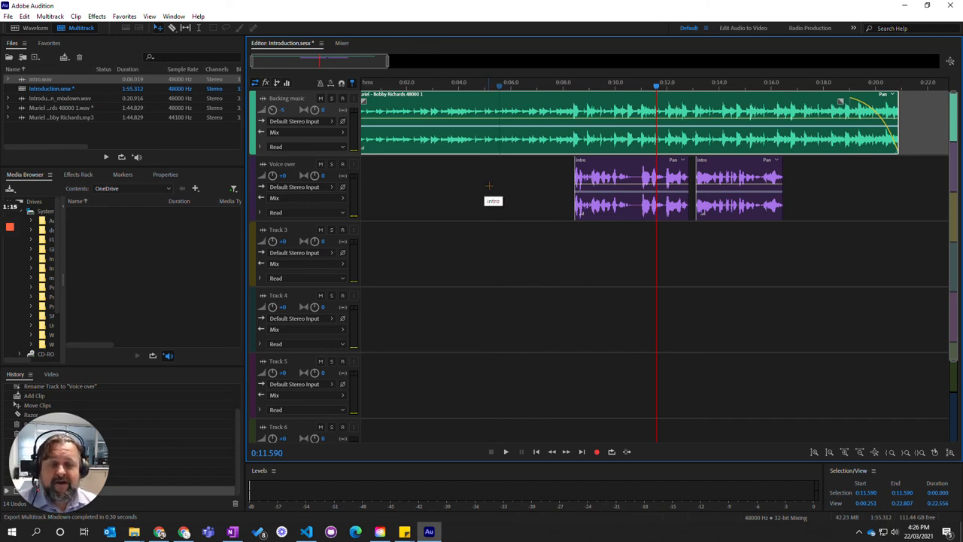
mouse_move(560, 337)
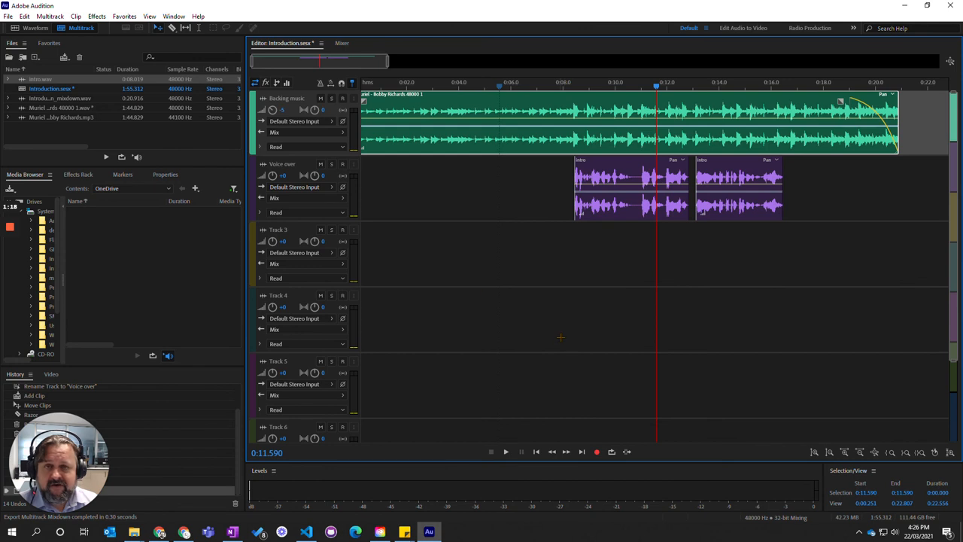